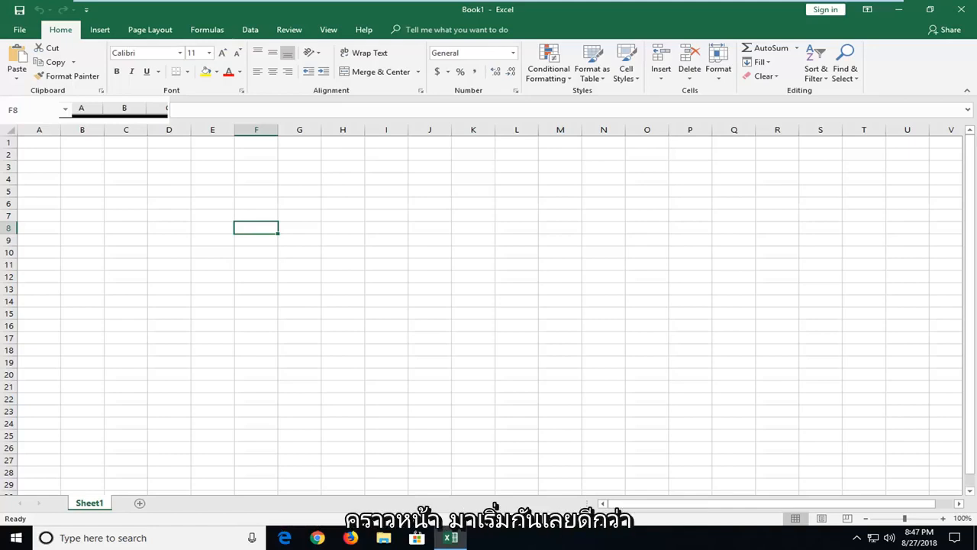
# Step: Open the Excel Options dialog on its General page through the File backstage menu
pyautogui.click(218, 240)
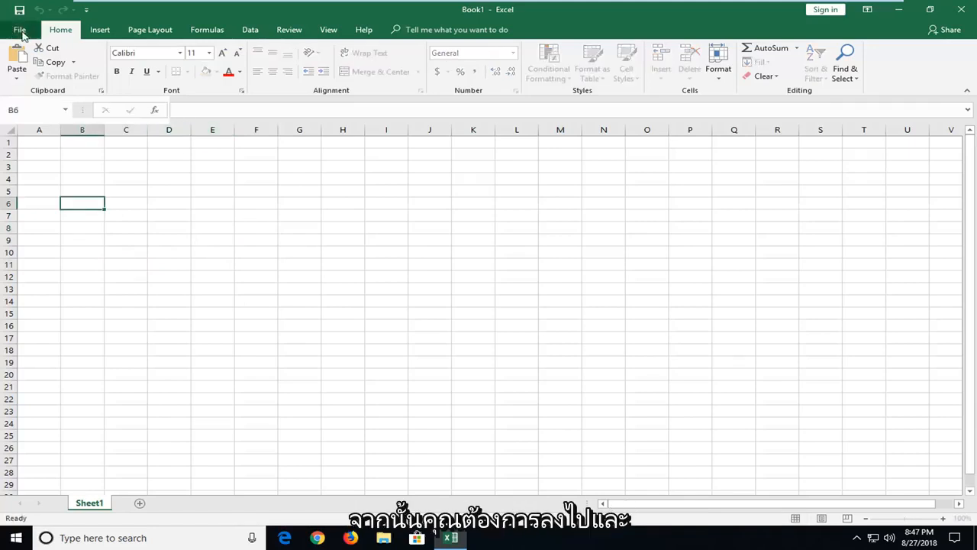
pyautogui.click(19, 29)
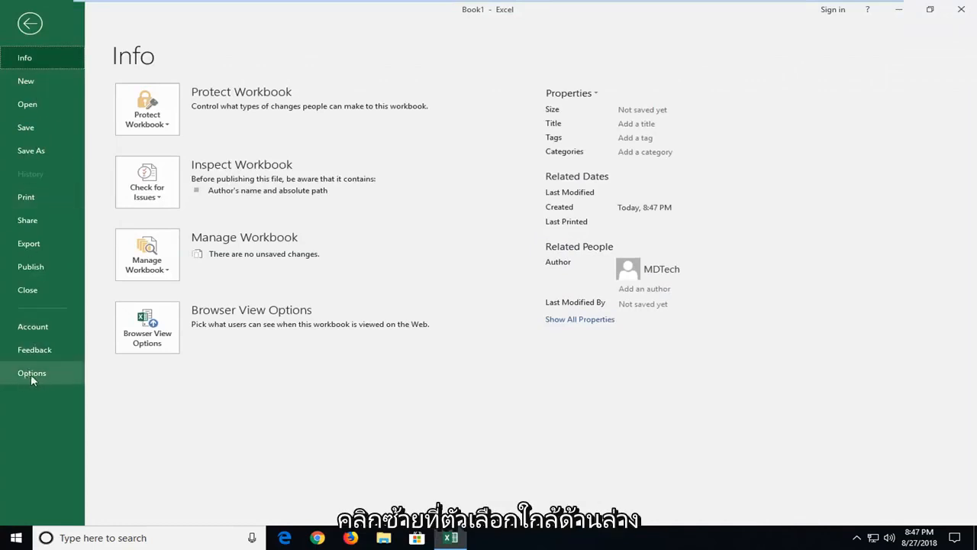
pyautogui.click(32, 373)
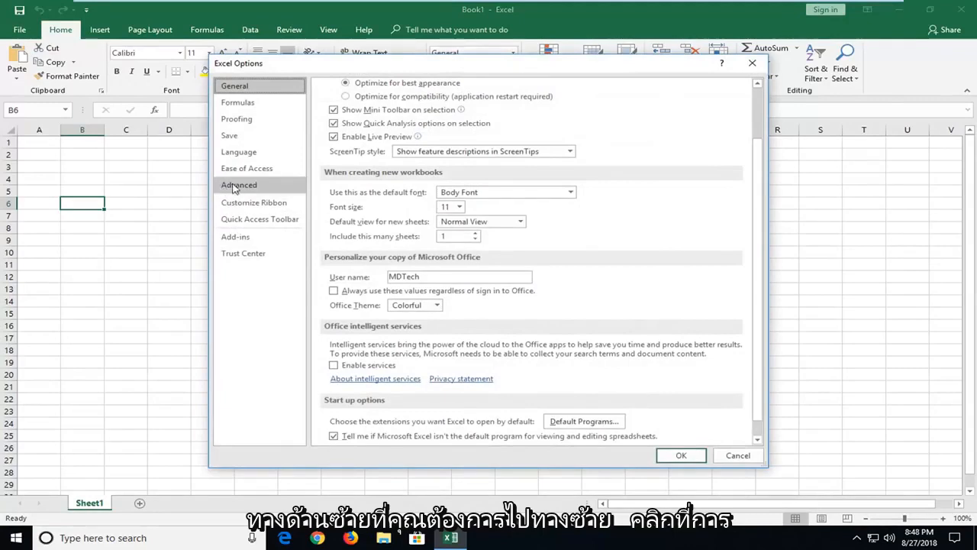
# Step: Show the Advanced options and scroll down to the General, Data and Lotus compatibility sections
pyautogui.click(239, 185)
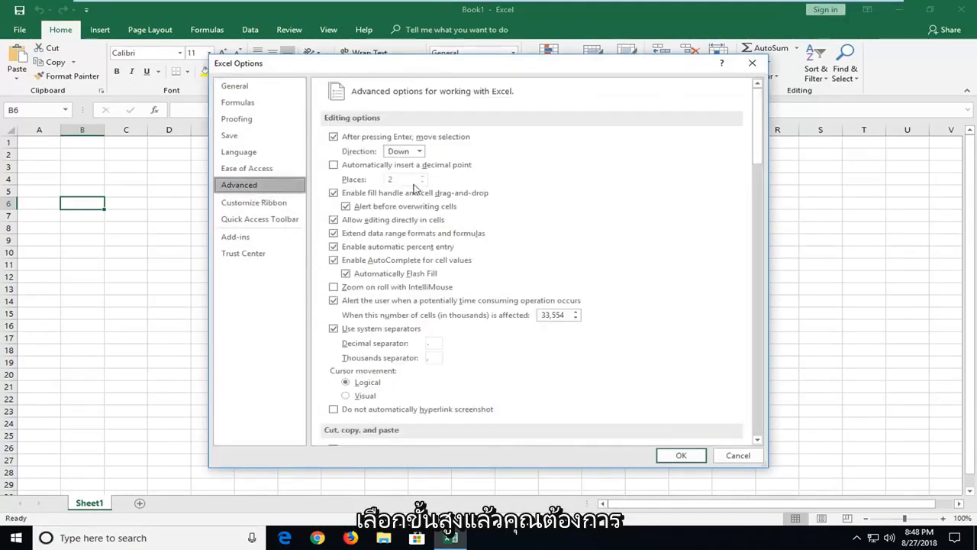
pyautogui.scroll(-3)
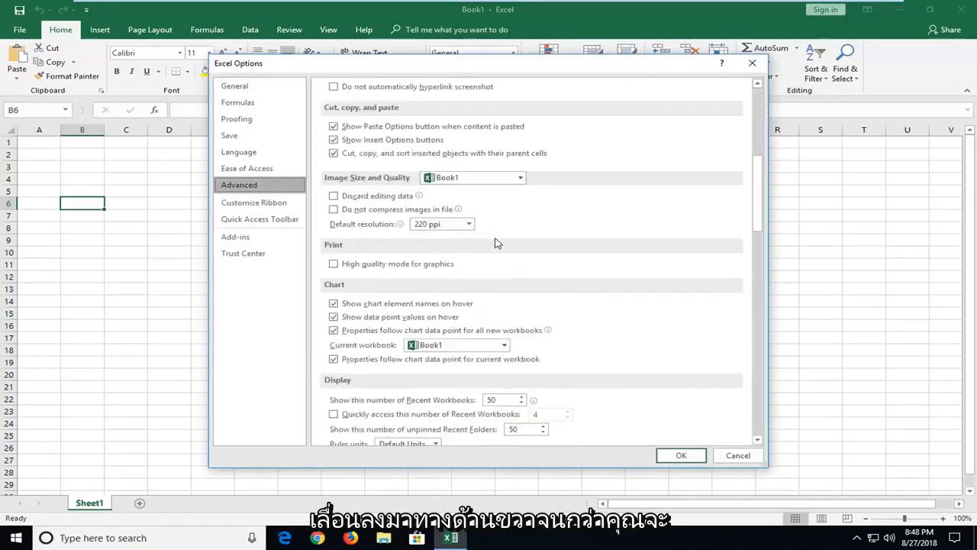
pyautogui.scroll(-3)
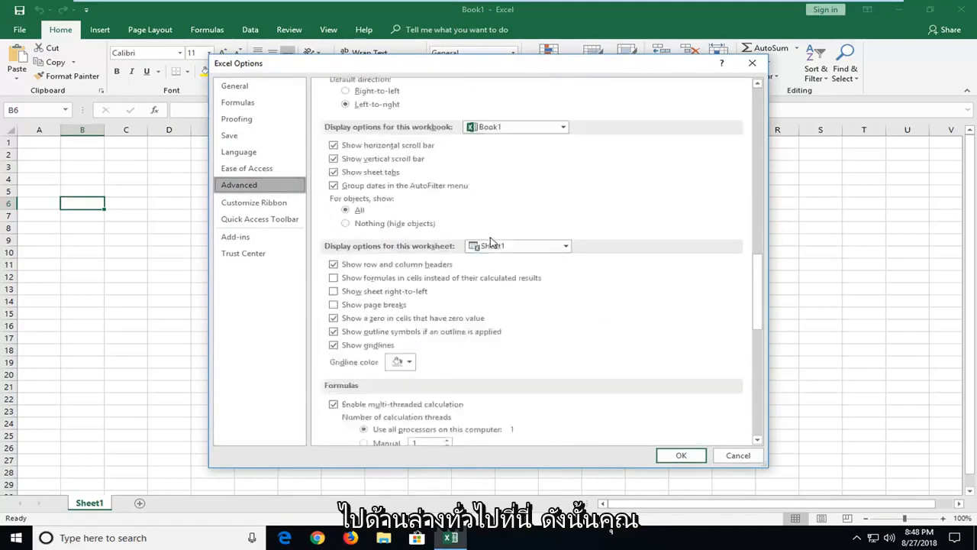
pyautogui.scroll(-3)
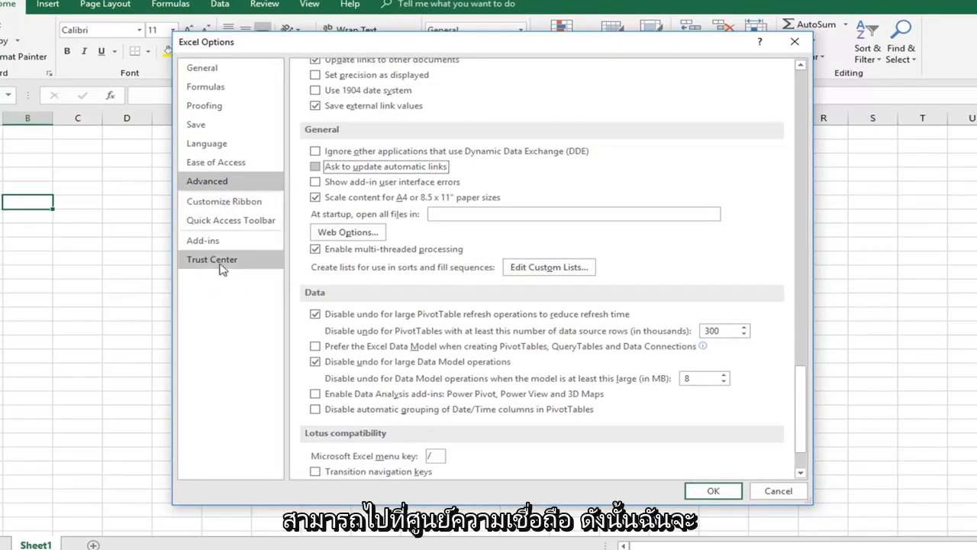
# Step: Open the Trust Center Settings and view the Protected View page
pyautogui.click(212, 259)
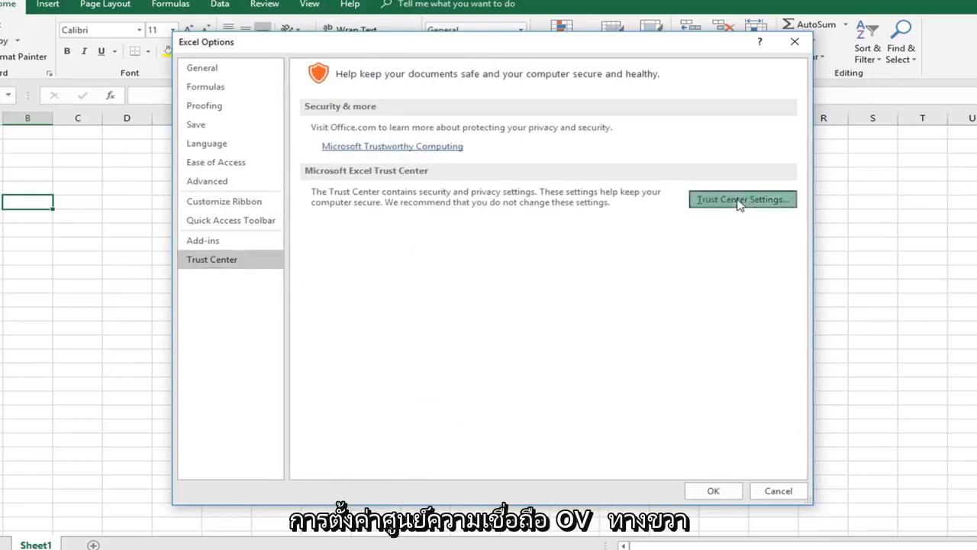
pyautogui.click(741, 199)
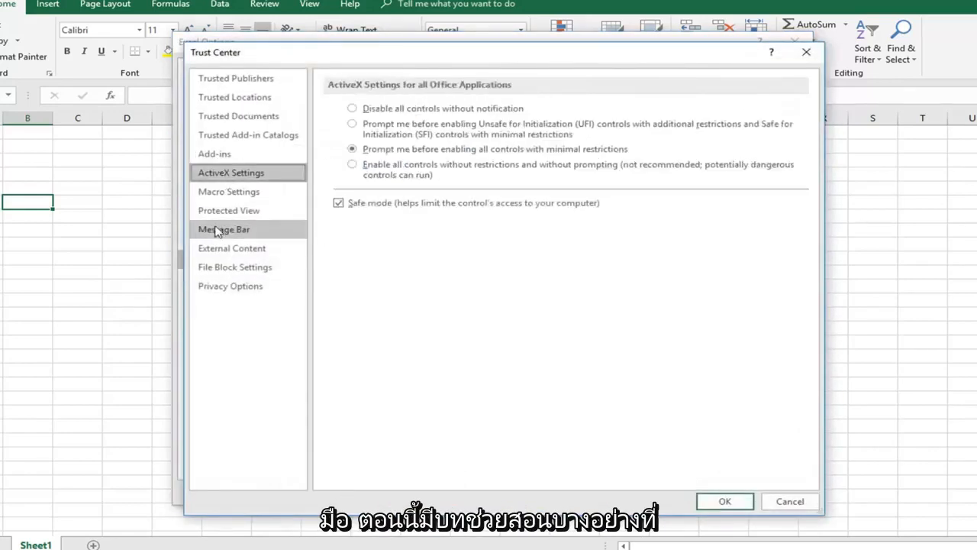
pyautogui.click(228, 210)
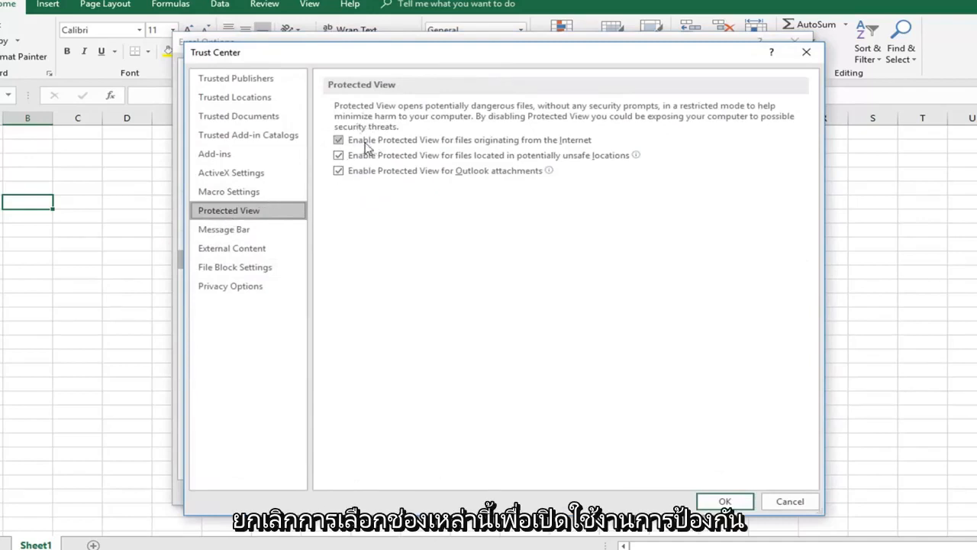
pyautogui.moveTo(565, 149)
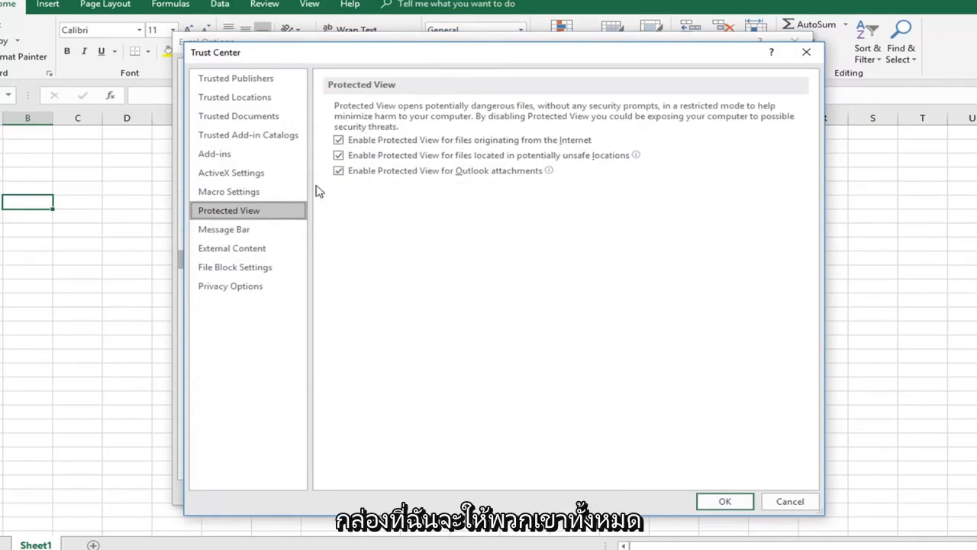
pyautogui.moveTo(226, 219)
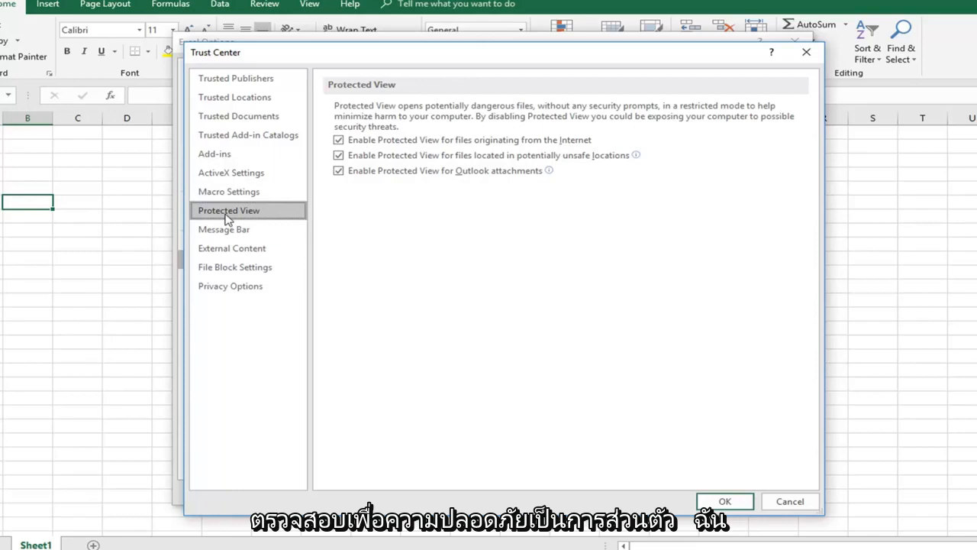
pyautogui.moveTo(311, 181)
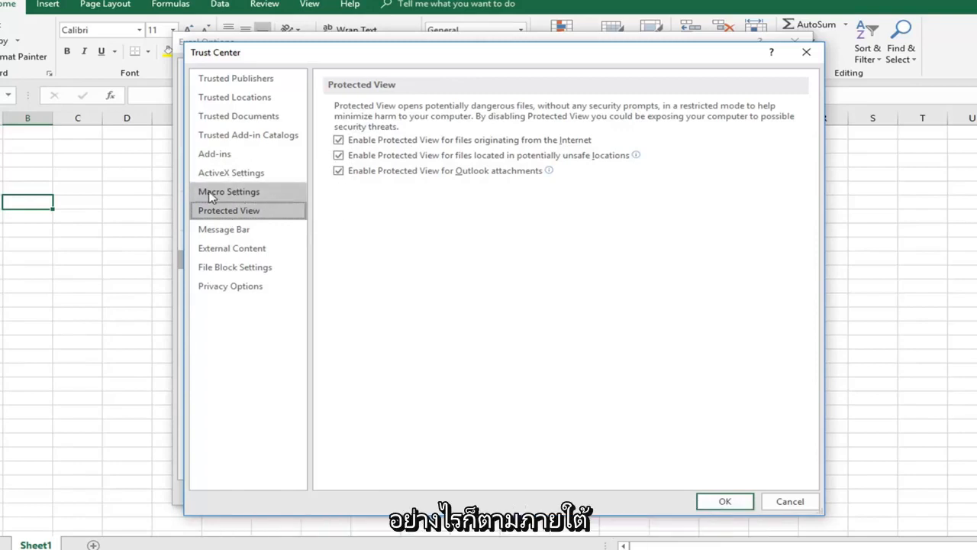
# Step: Set macro security to 'Disable all macros without notification', then close Excel
pyautogui.click(228, 192)
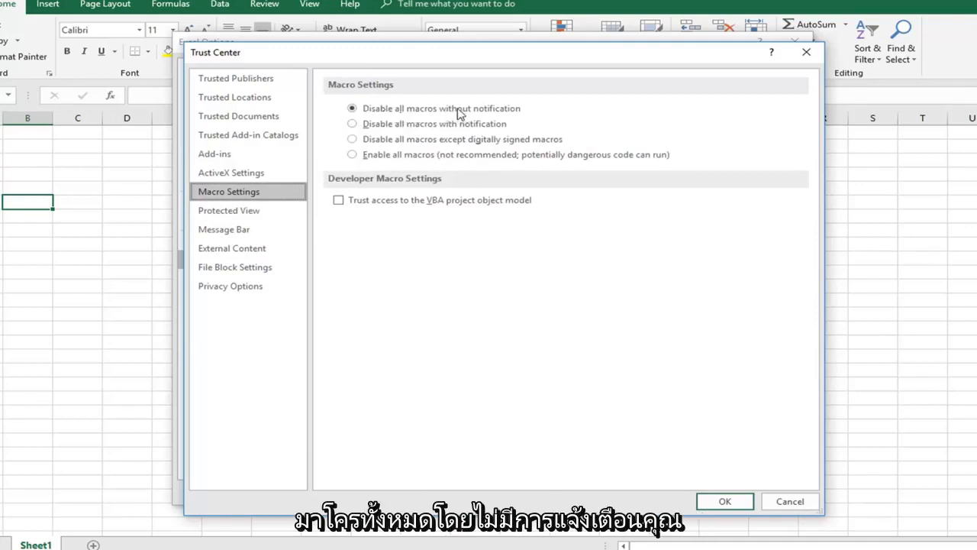
pyautogui.click(352, 124)
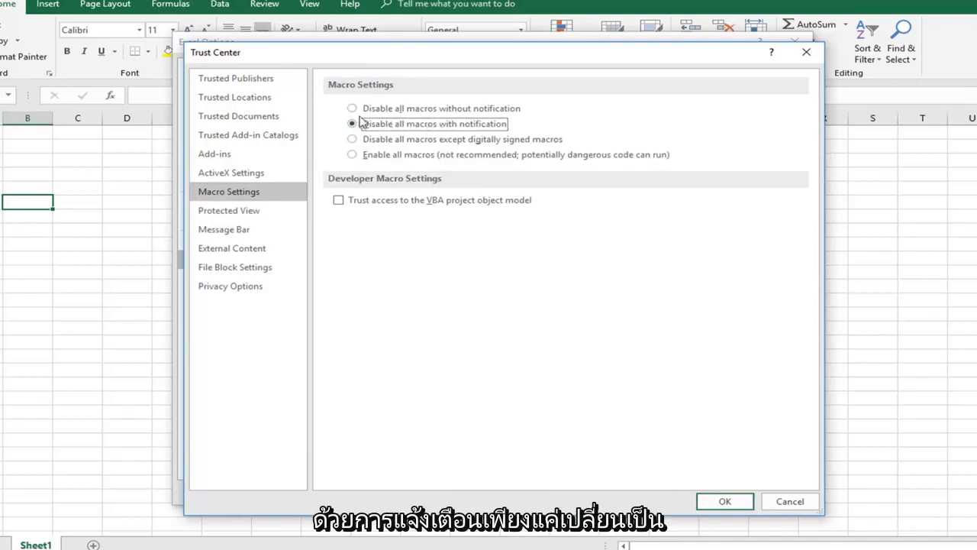
pyautogui.click(352, 108)
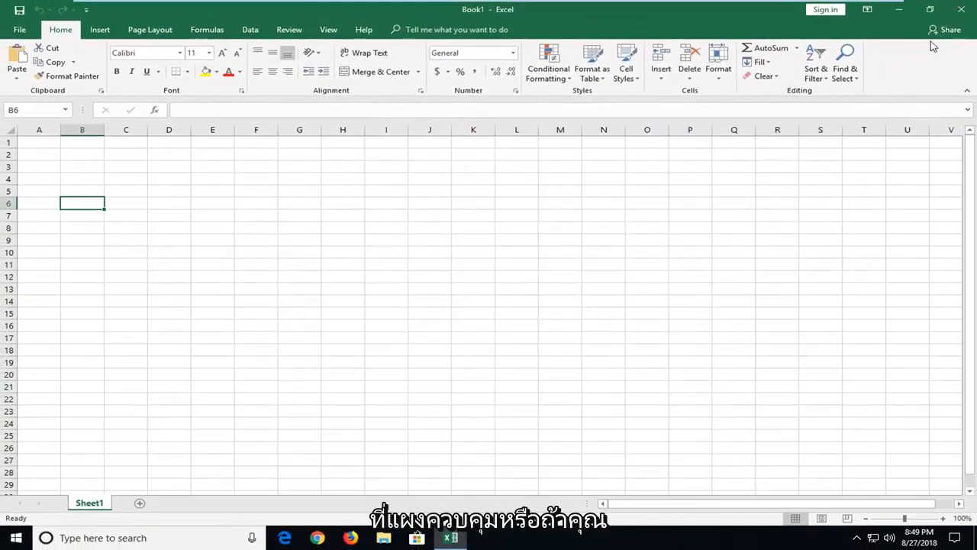
pyautogui.moveTo(608, 263)
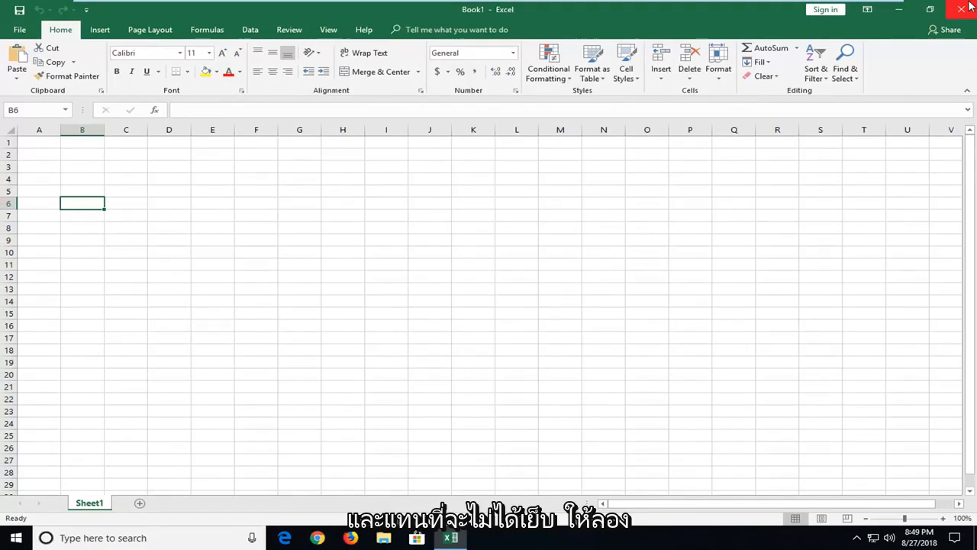
pyautogui.moveTo(881, 52)
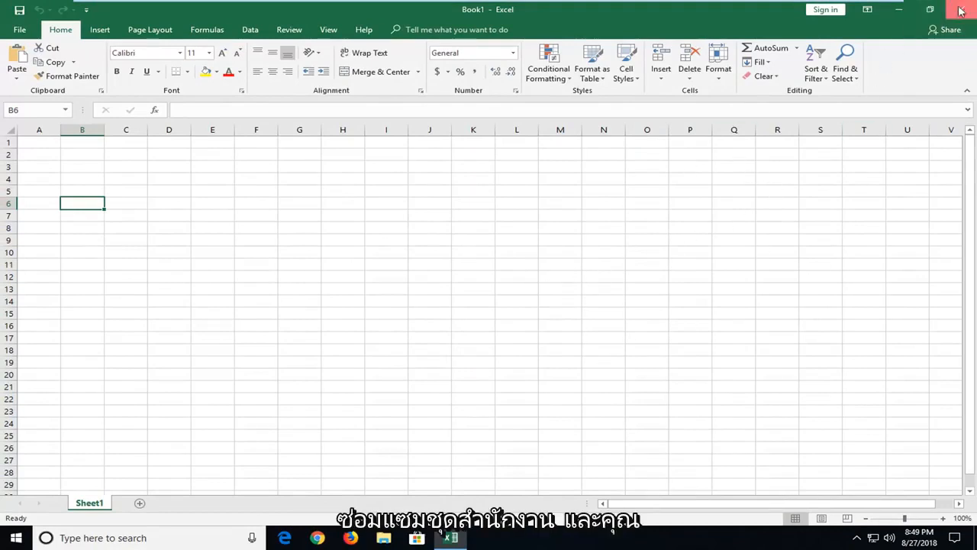
pyautogui.click(961, 10)
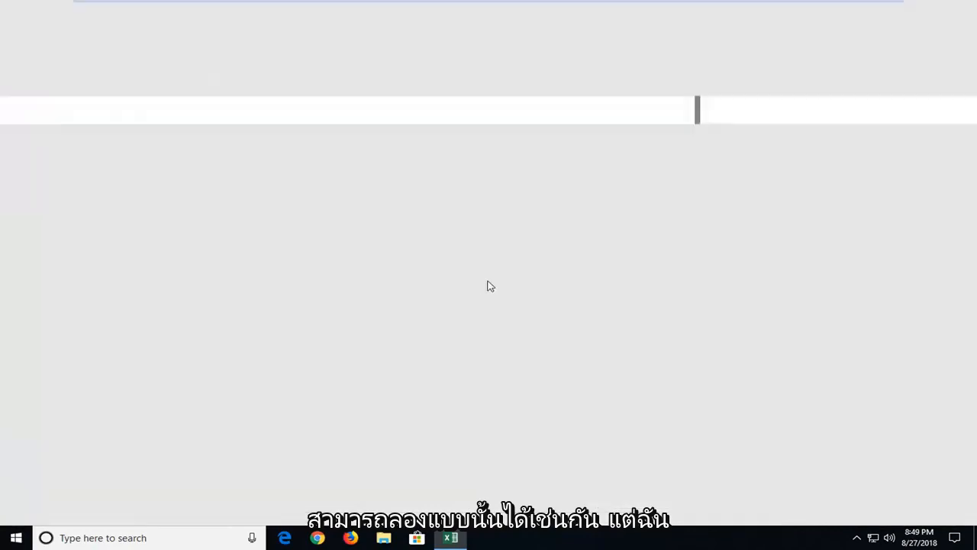
# Step: Click near the bottom of the empty Windows desktop once Excel has closed
pyautogui.click(450, 538)
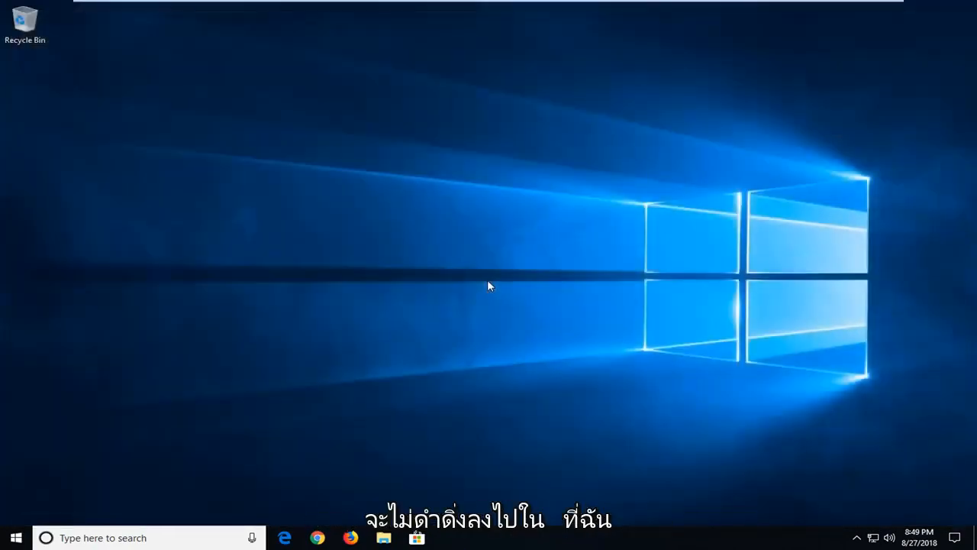
pyautogui.moveTo(376, 349)
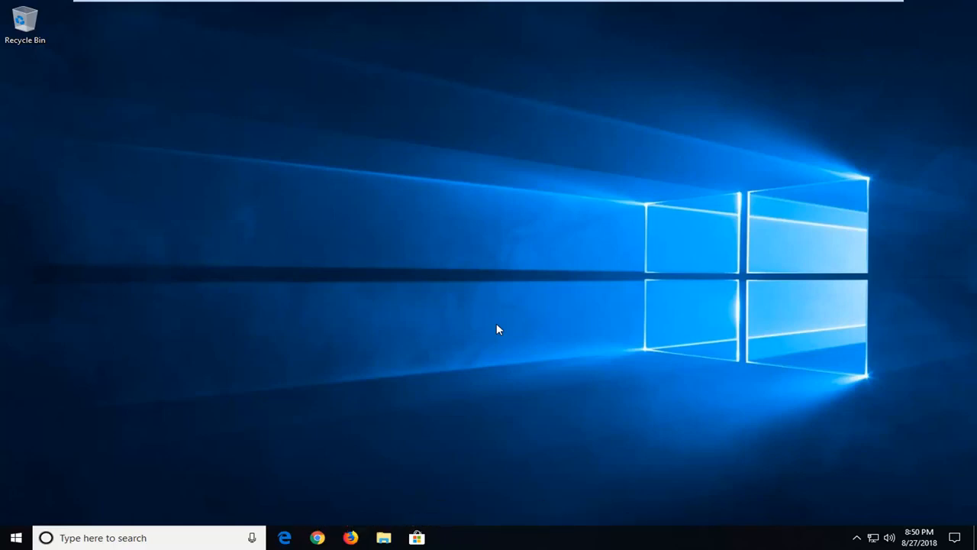
pyautogui.moveTo(509, 324)
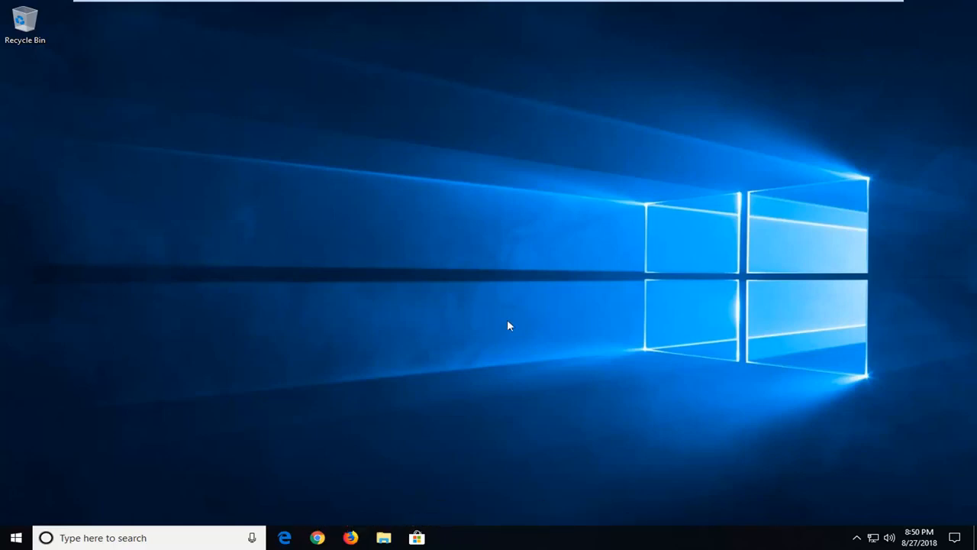